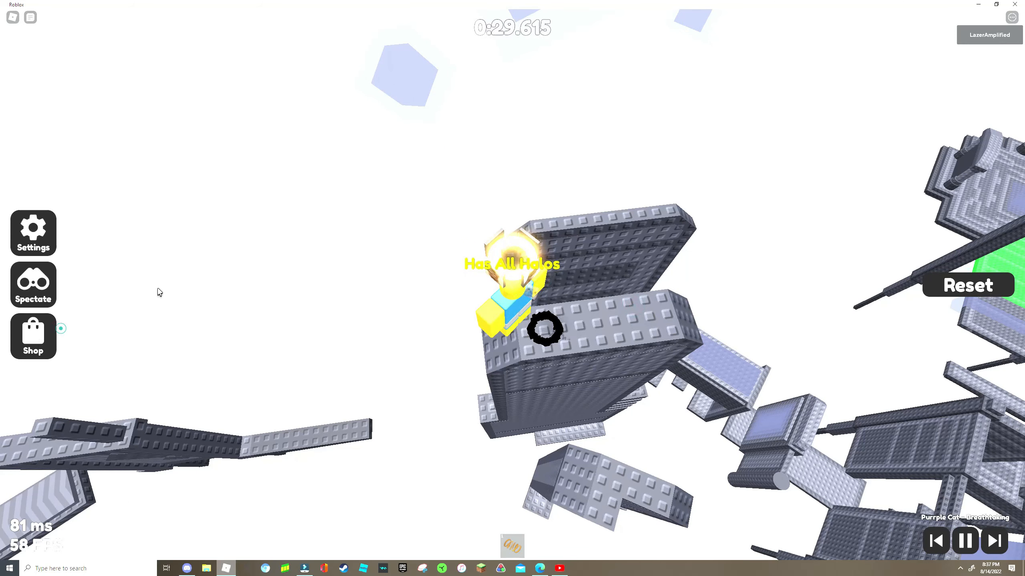
- Equip the black void halo from the Shop's Halos tab, replacing the golden halo
click(32, 337)
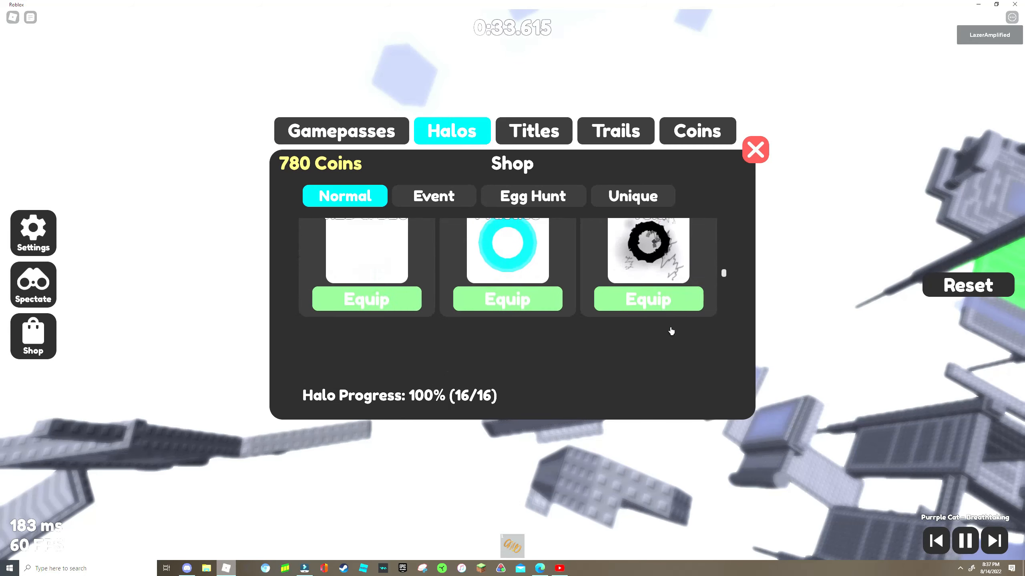
click(755, 150)
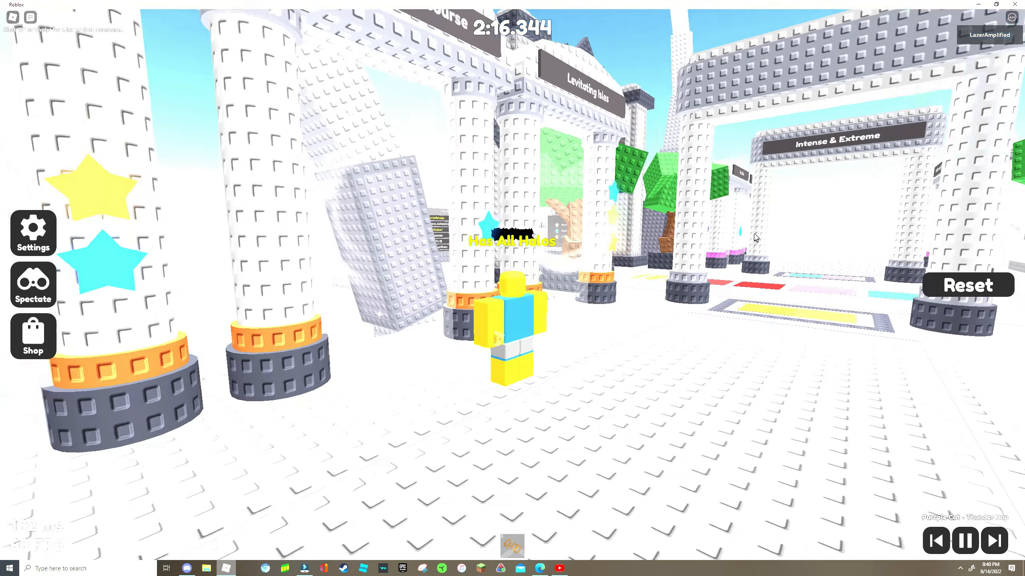
- Walk from the lobby onto the clock tower course's starting gear platform with the timer at zero
click(968, 285)
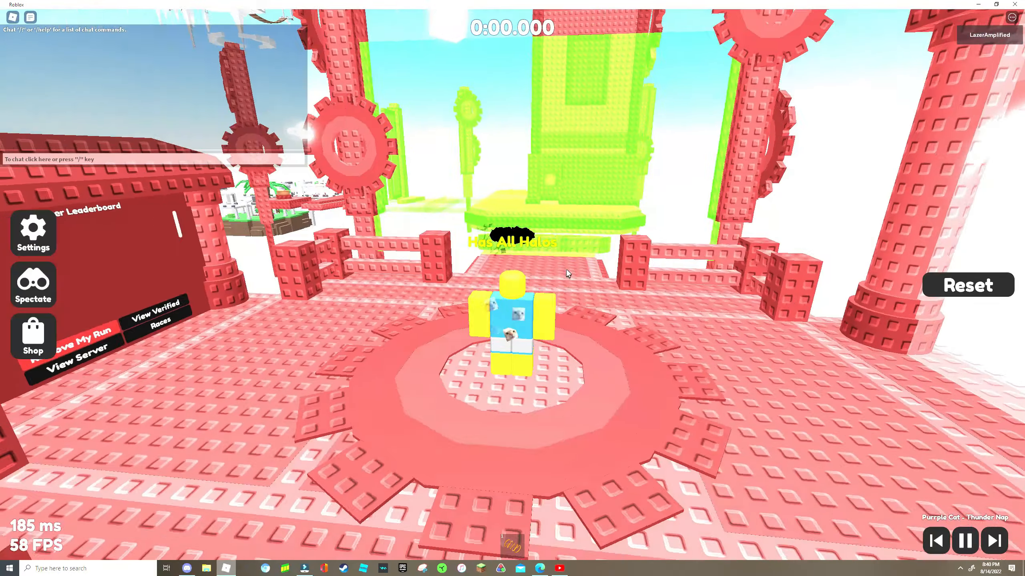